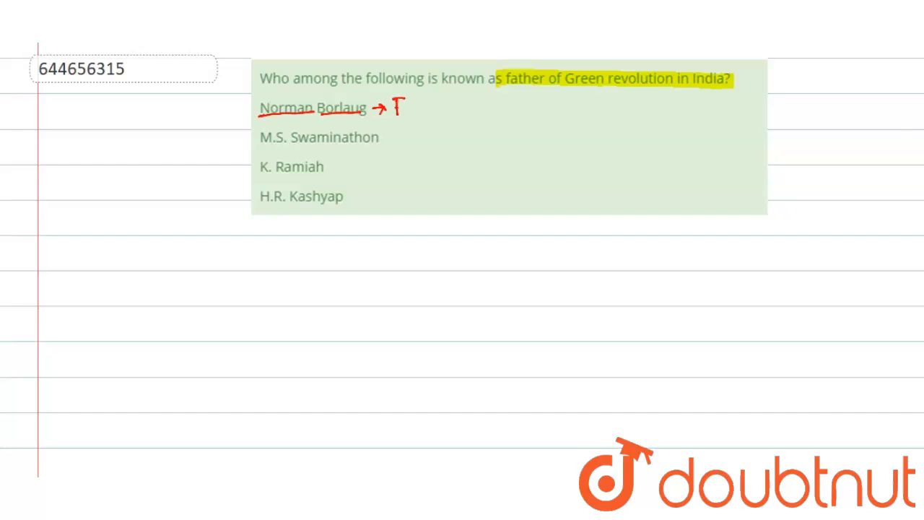
text(Father of Green revolution)
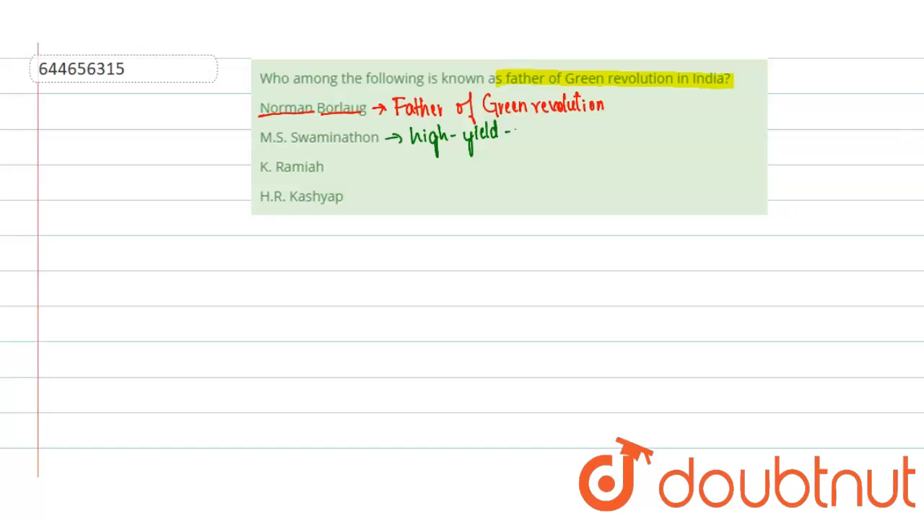
text(wheat)
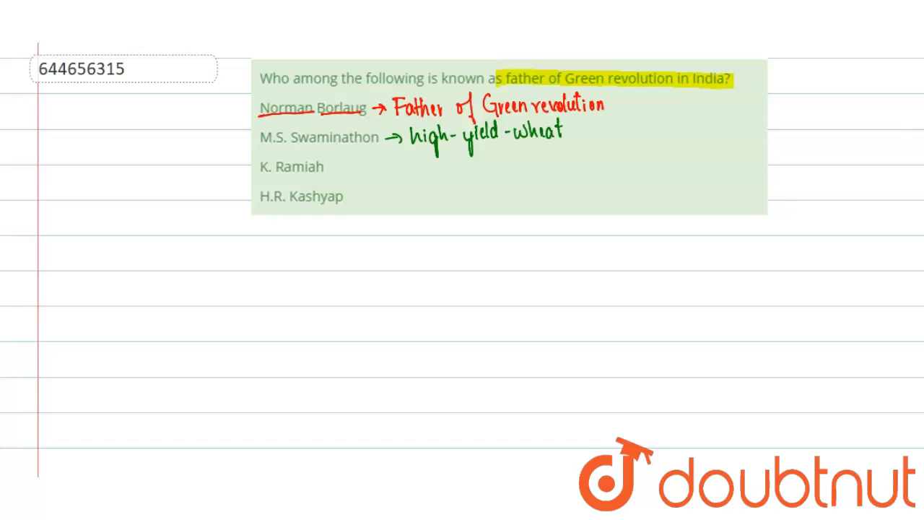
text(→ Inc)
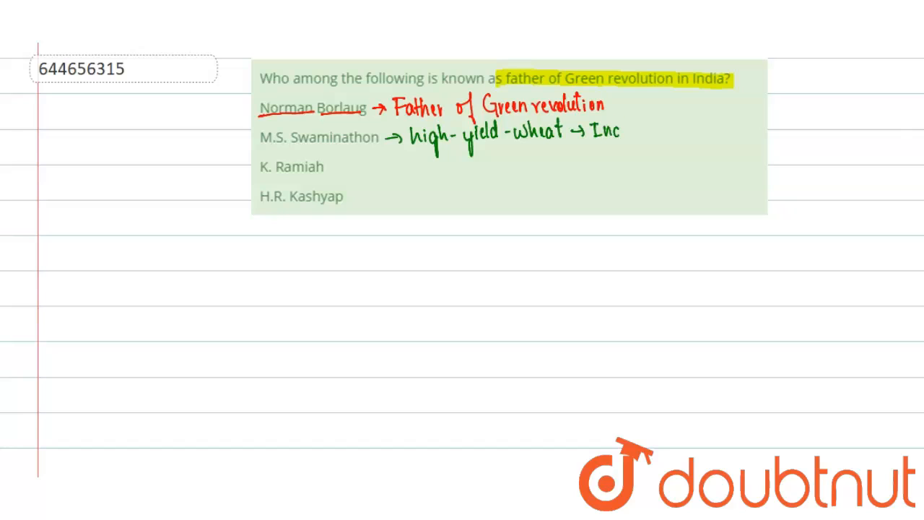